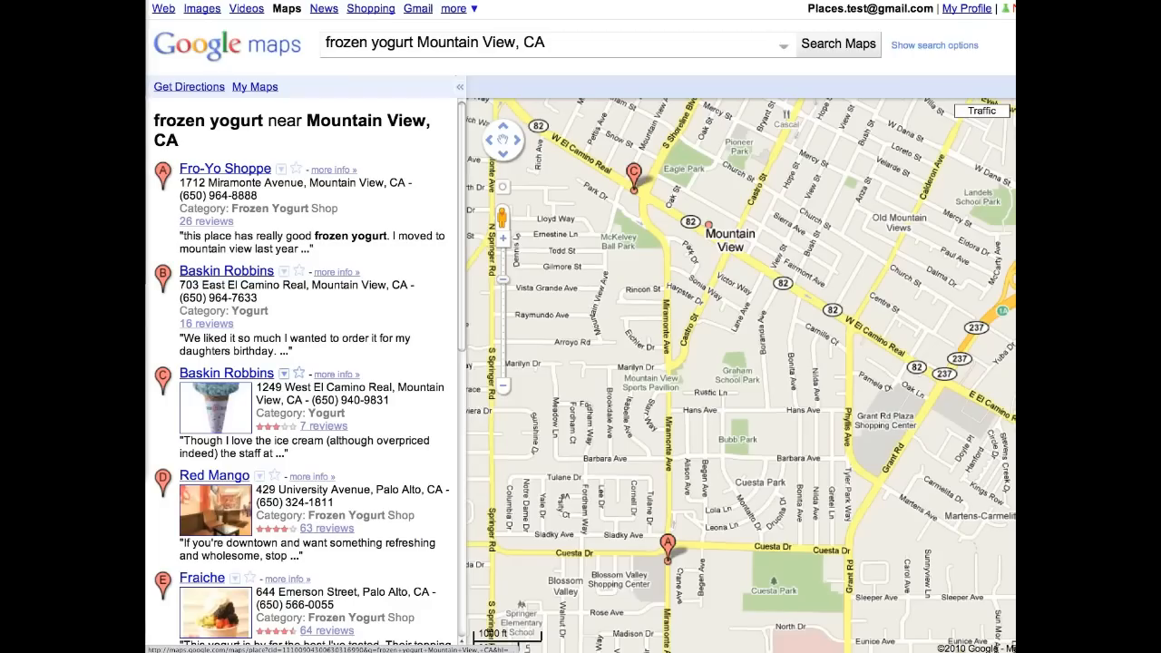
{"action": "mouse_move", "coordinate": [357, 98]}
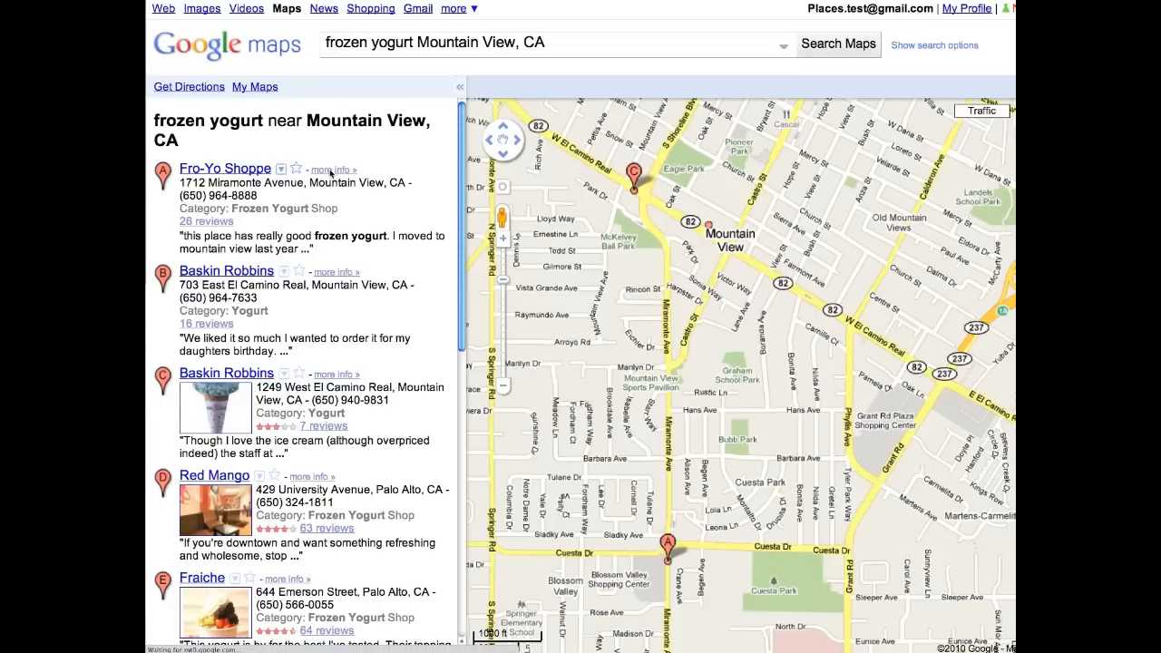
Step: Start managing the Fro-Yo Shoppe listing from the frozen yogurt search results
{"action": "left_click", "coordinate": [225, 167]}
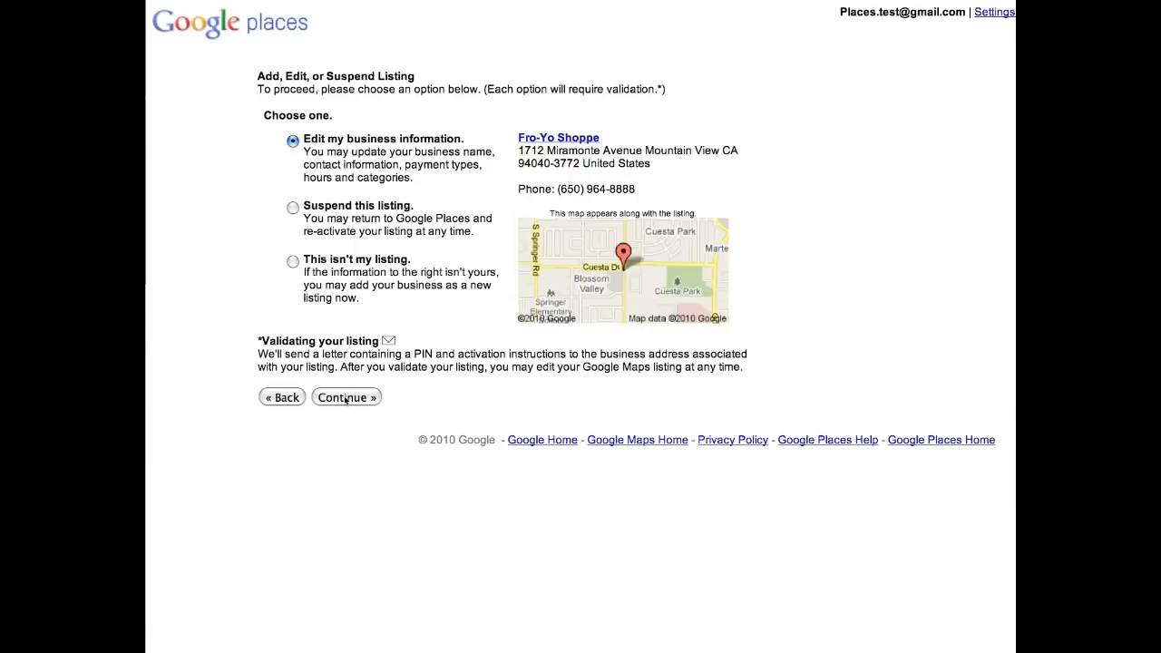
Step: Mark the business as serving customers at their locations, with service areas given as a list of areas served
{"action": "left_click", "coordinate": [344, 398]}
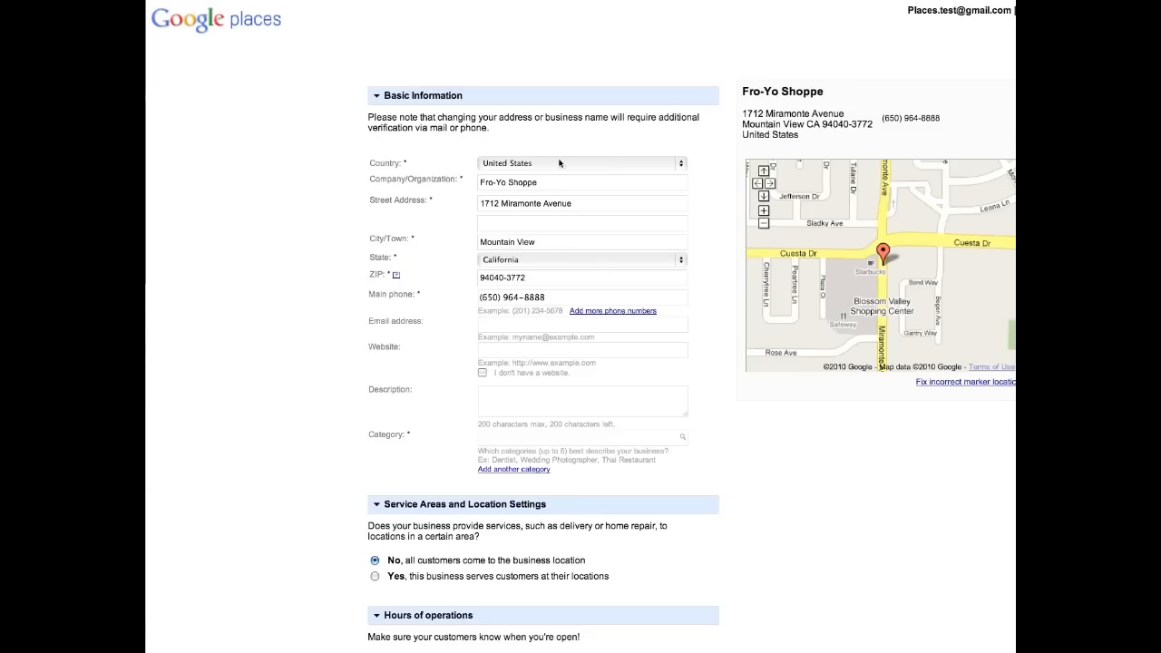
{"action": "scroll", "scroll_direction": "down", "scroll_amount": 3}
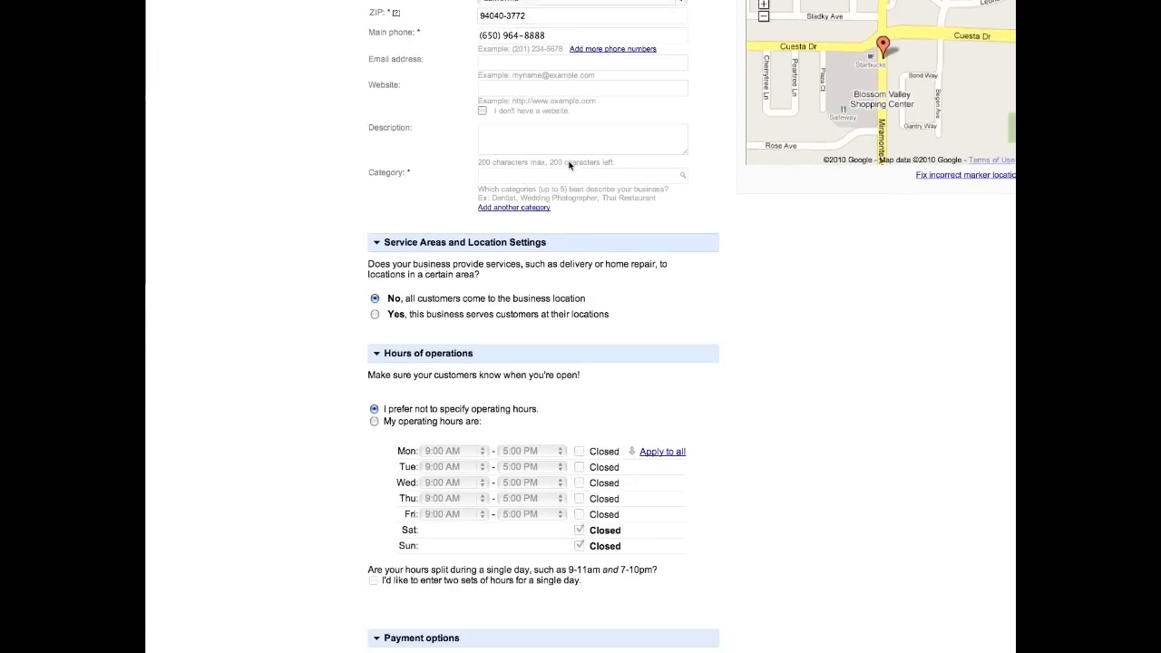
{"action": "scroll", "scroll_direction": "down", "scroll_amount": 3}
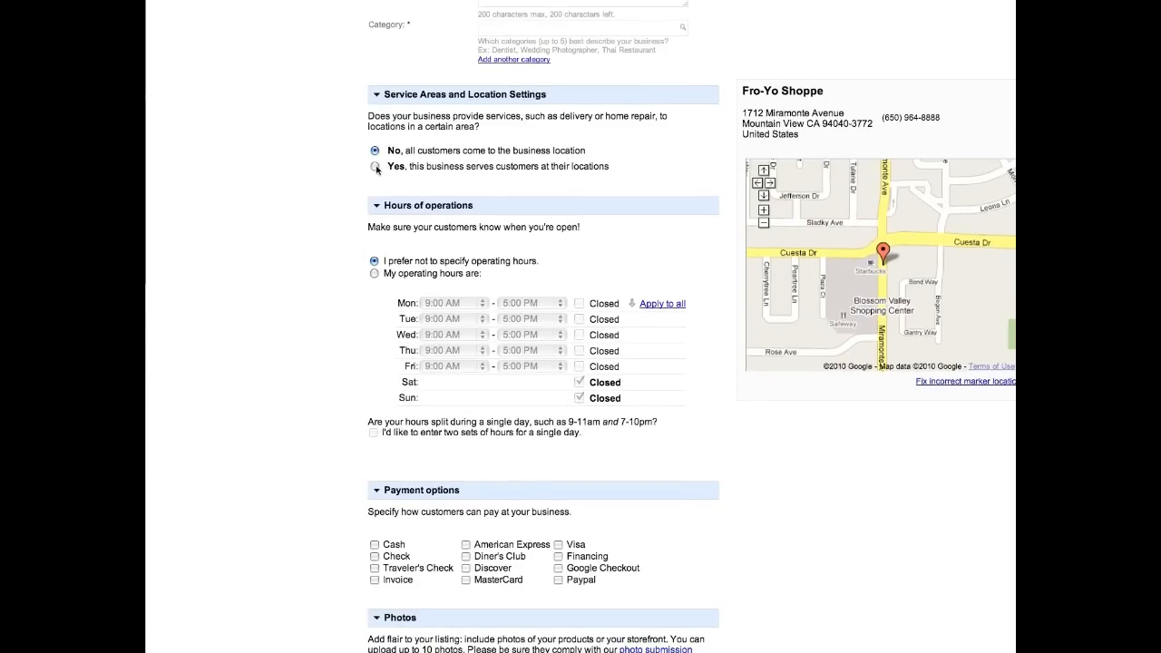
{"action": "mouse_move", "coordinate": [558, 182]}
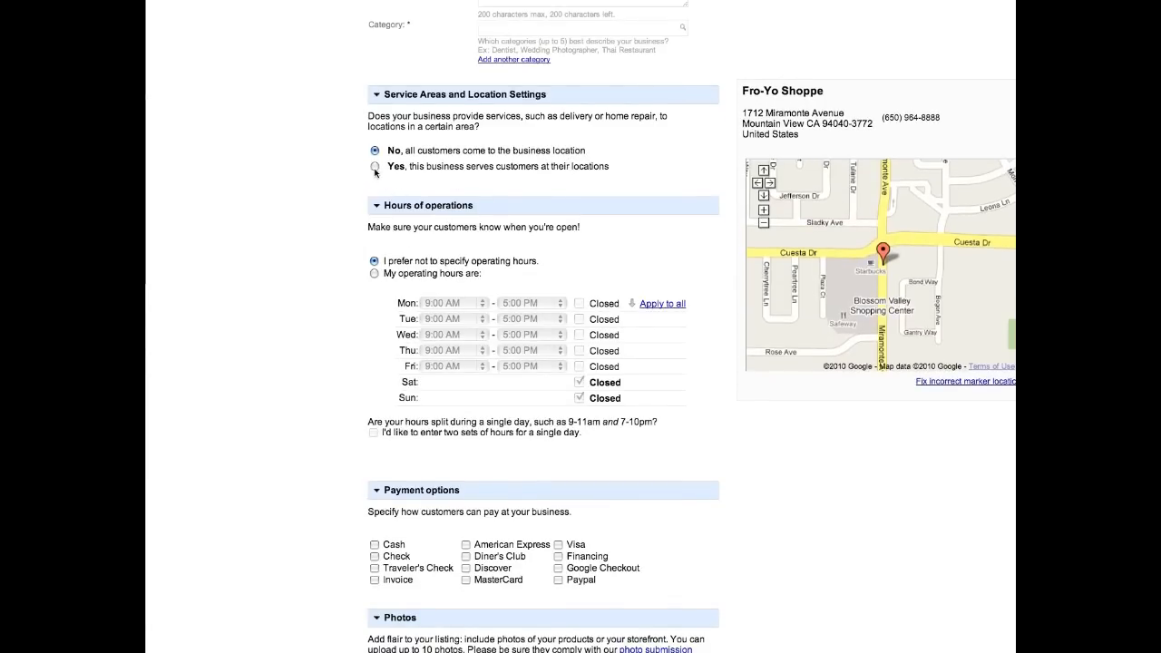
{"action": "left_click", "coordinate": [374, 167]}
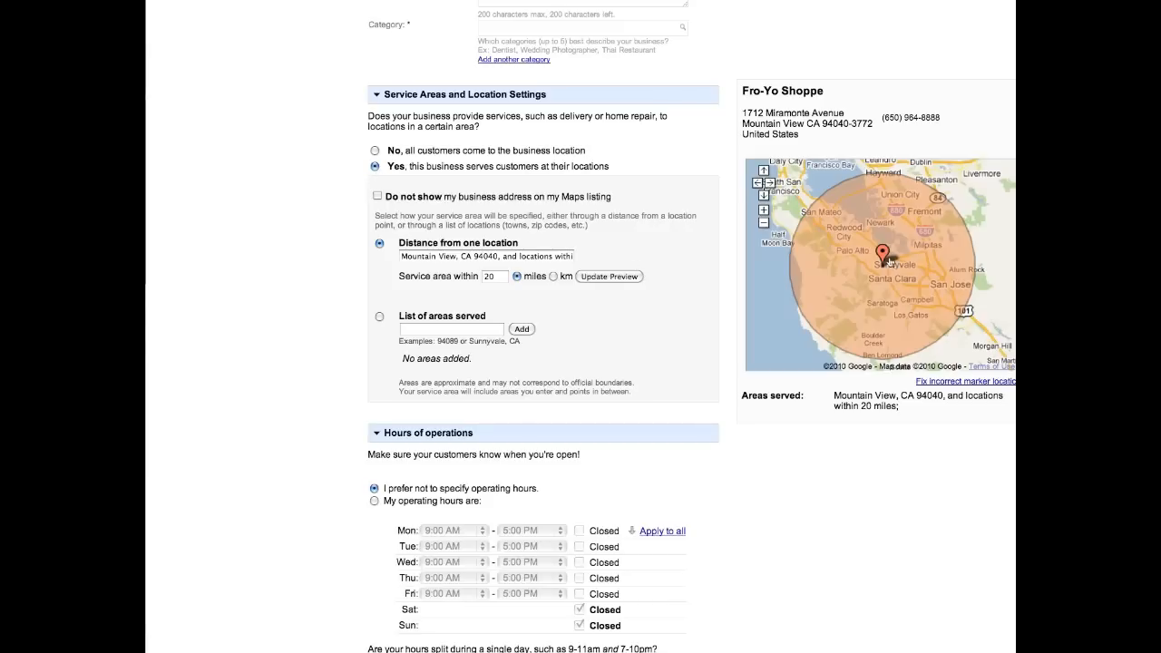
{"action": "left_click", "coordinate": [764, 187]}
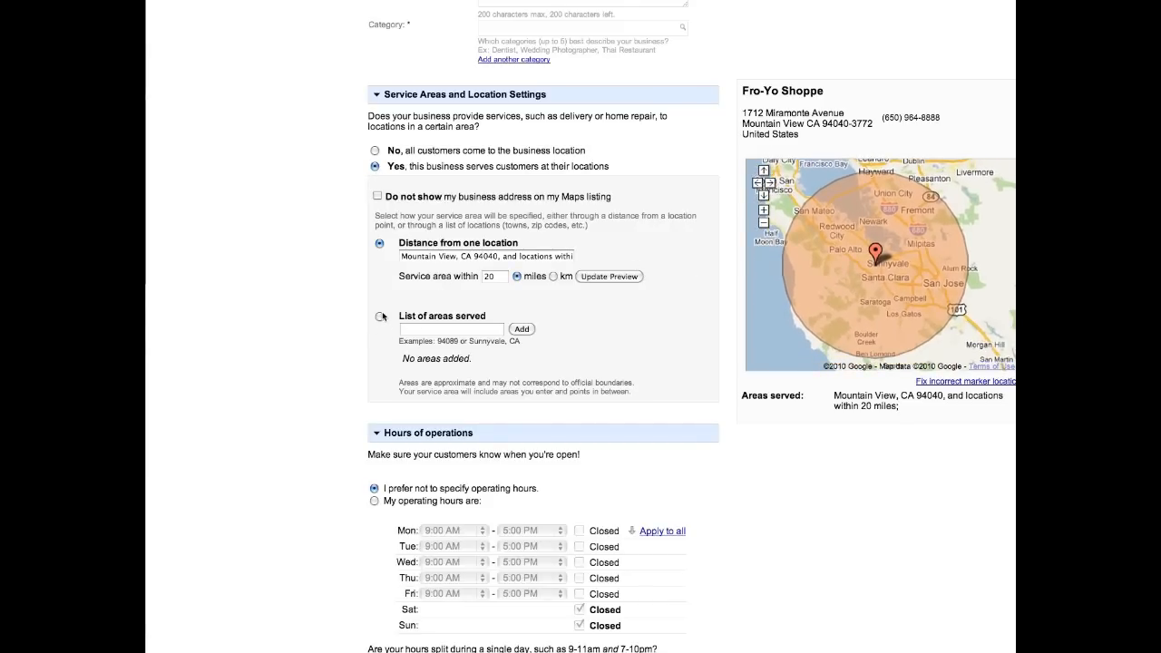
{"action": "left_click", "coordinate": [379, 316]}
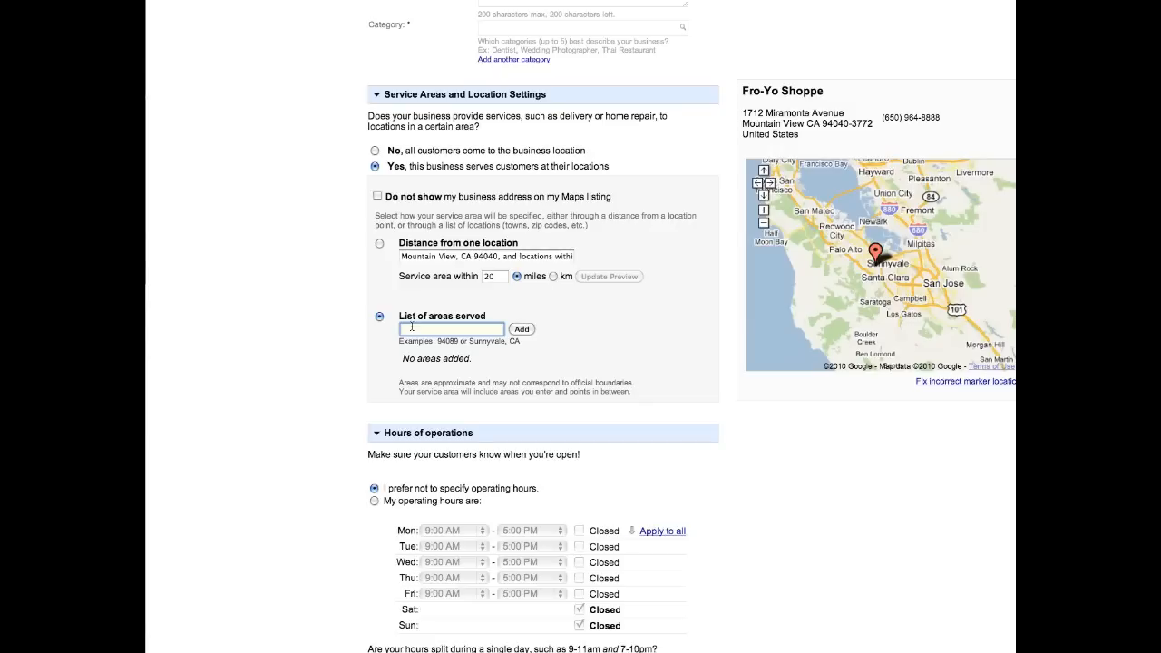
Step: Add Mountain View 94043, San Jose 95136, San Mateo and Oakland as areas served, then enter New York City
{"action": "left_click", "coordinate": [522, 328]}
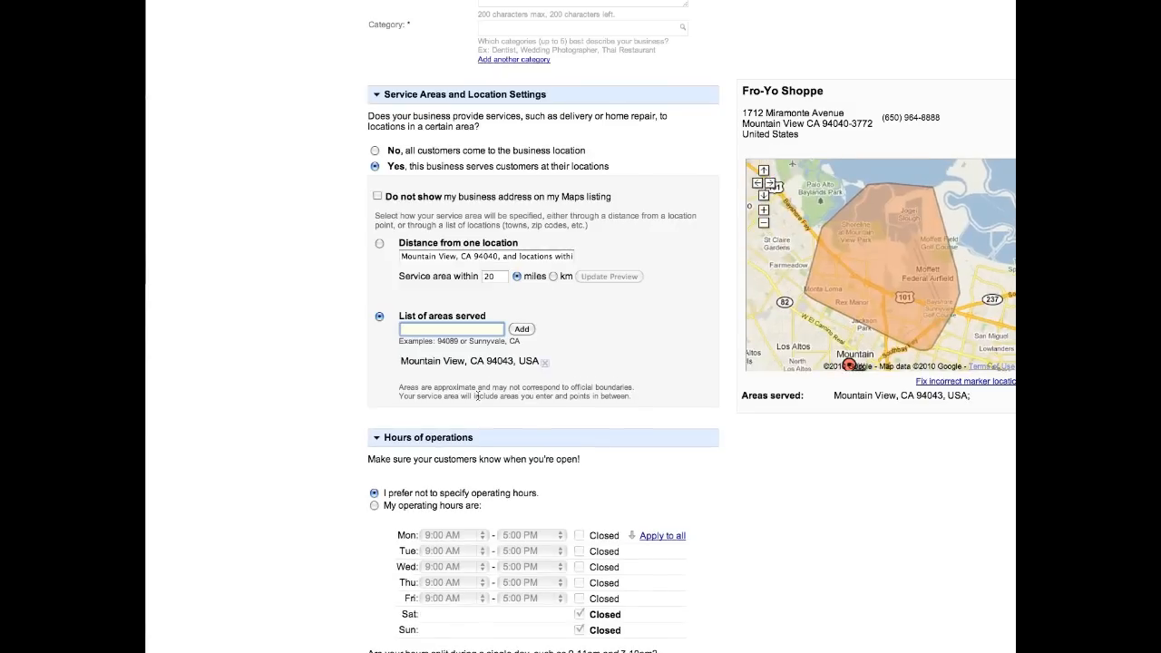
{"action": "type", "text": "9"}
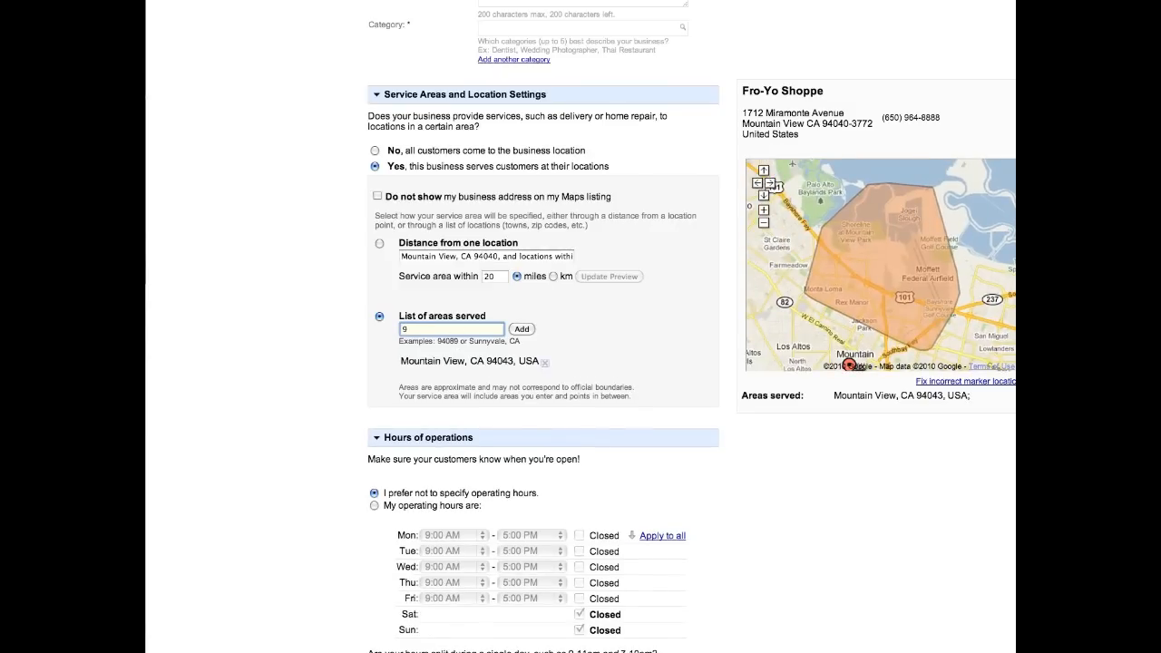
{"action": "type", "text": "95136"}
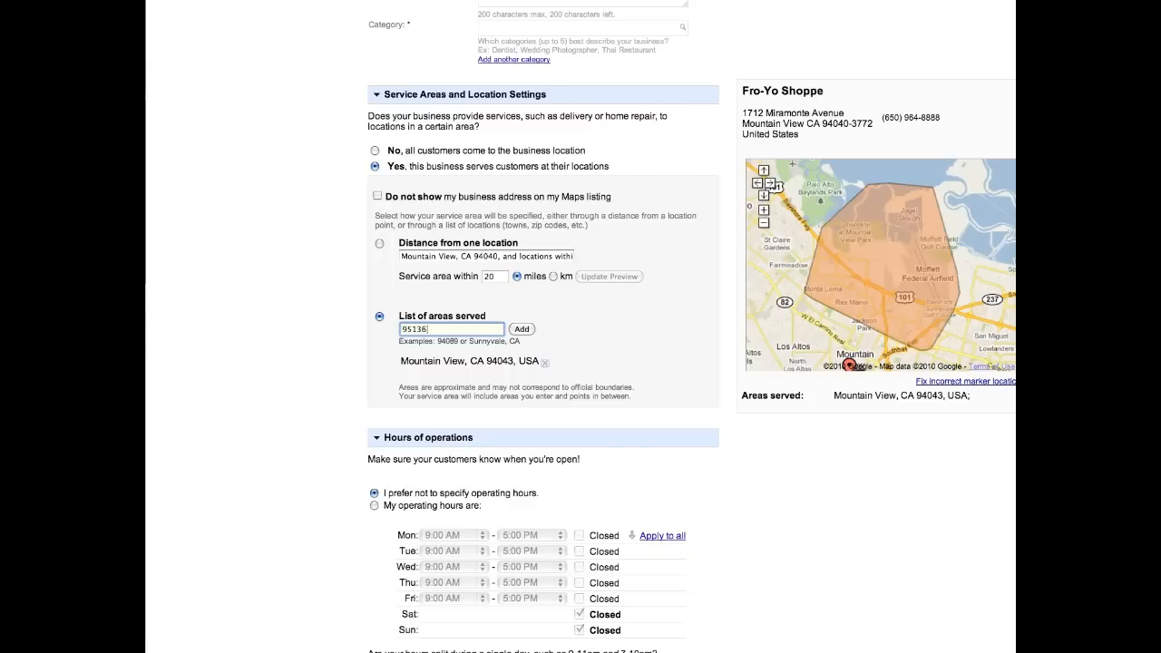
{"action": "left_click", "coordinate": [522, 328]}
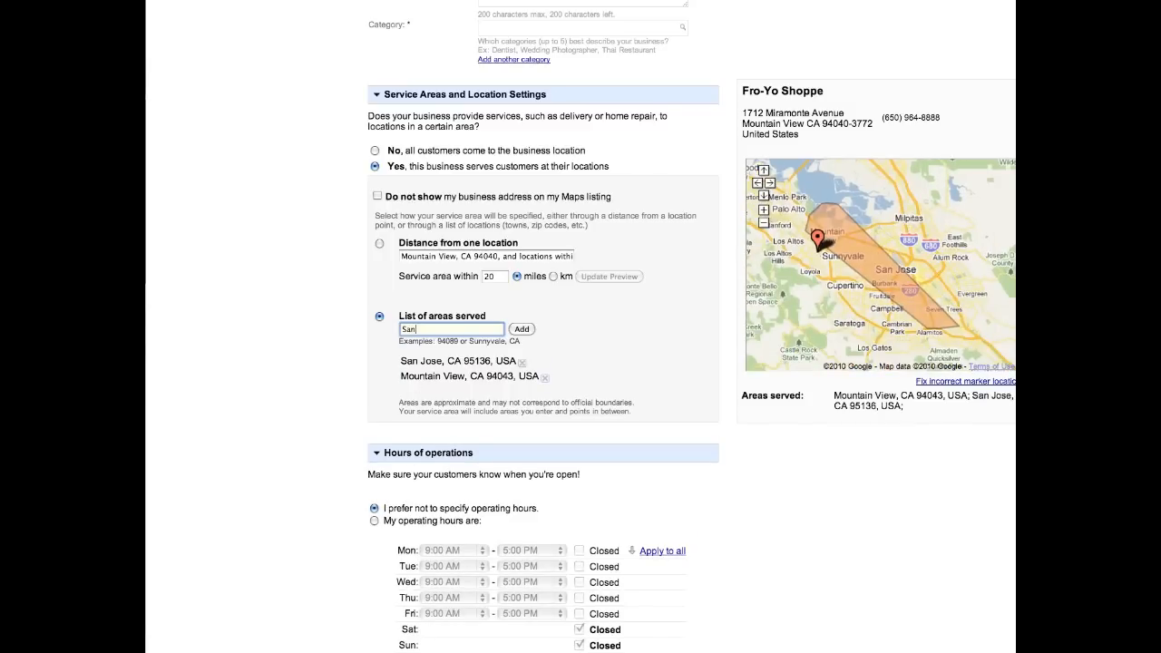
{"action": "left_click", "coordinate": [522, 329]}
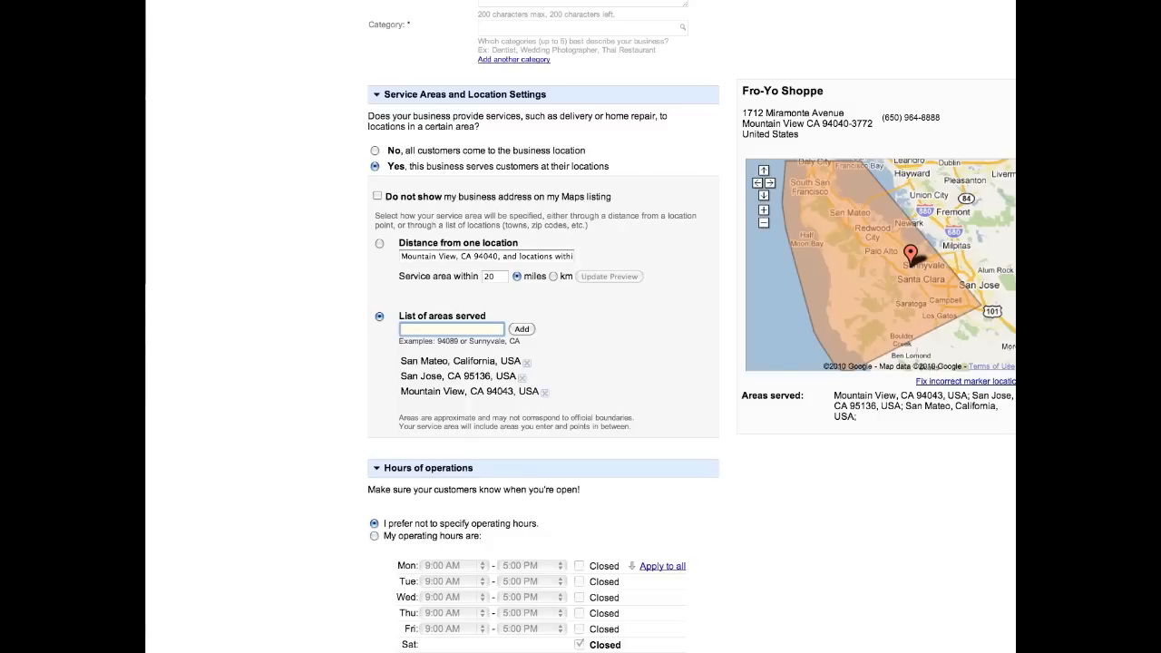
{"action": "left_click", "coordinate": [520, 328]}
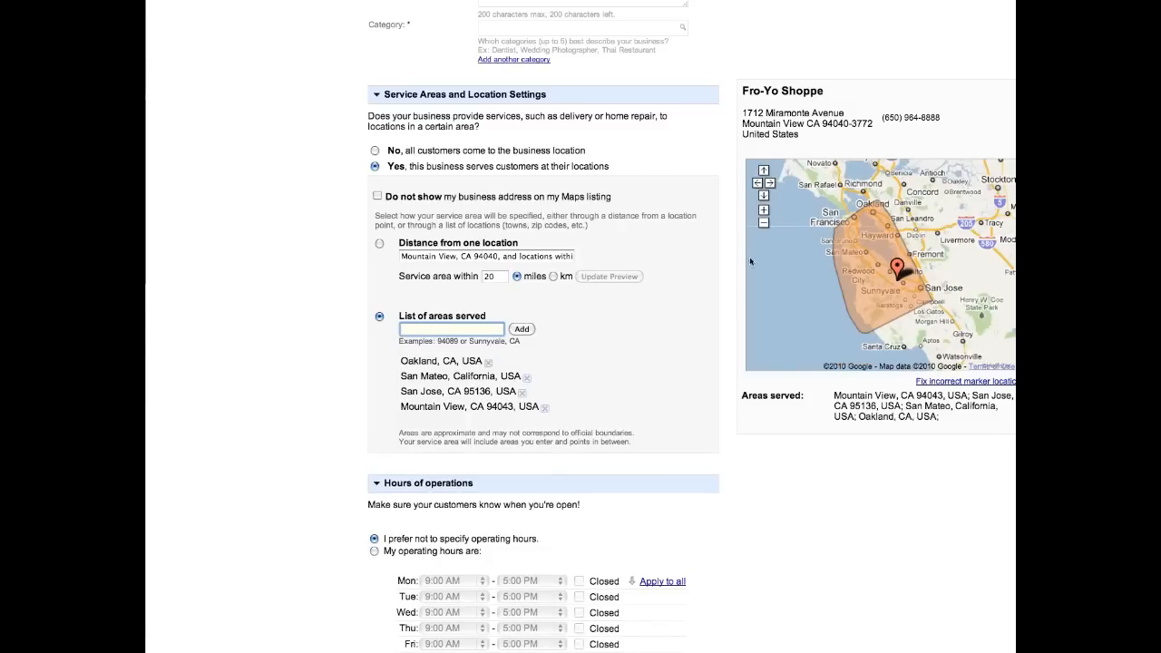
{"action": "mouse_move", "coordinate": [918, 283]}
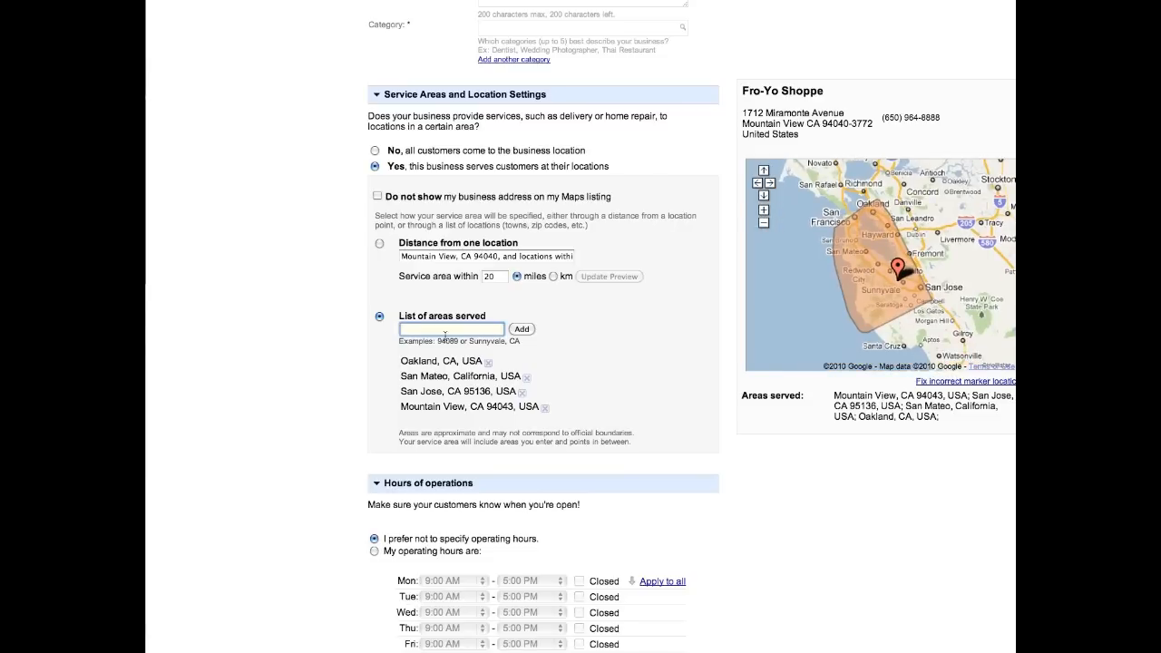
{"action": "type", "text": "New York City"}
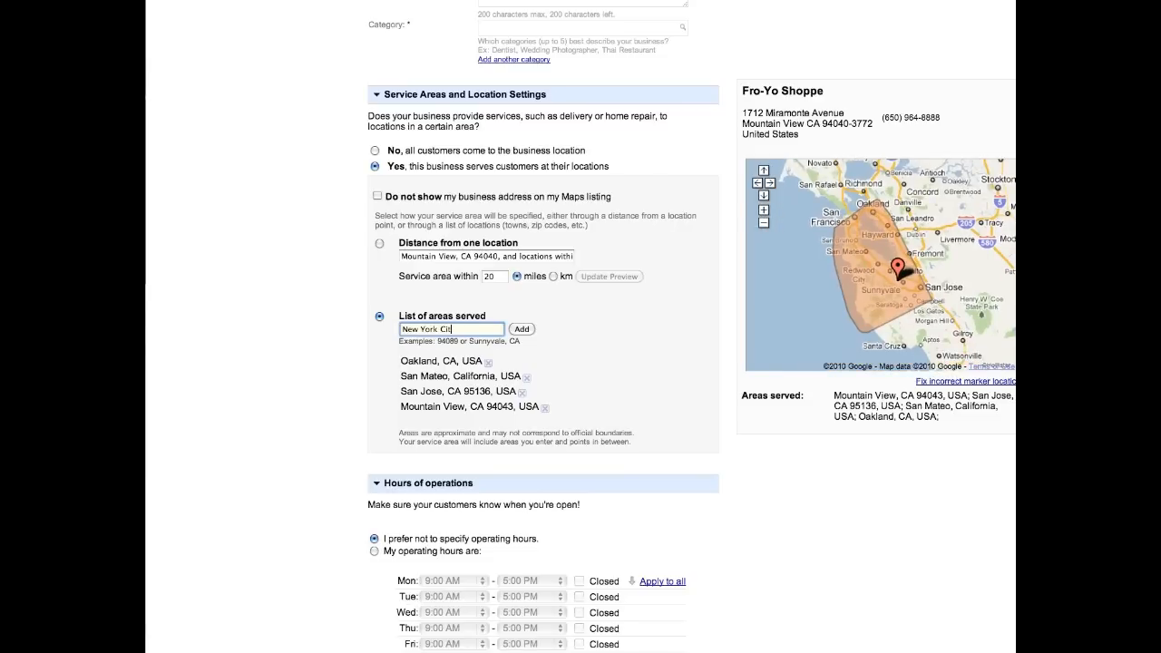
{"action": "left_click", "coordinate": [522, 328]}
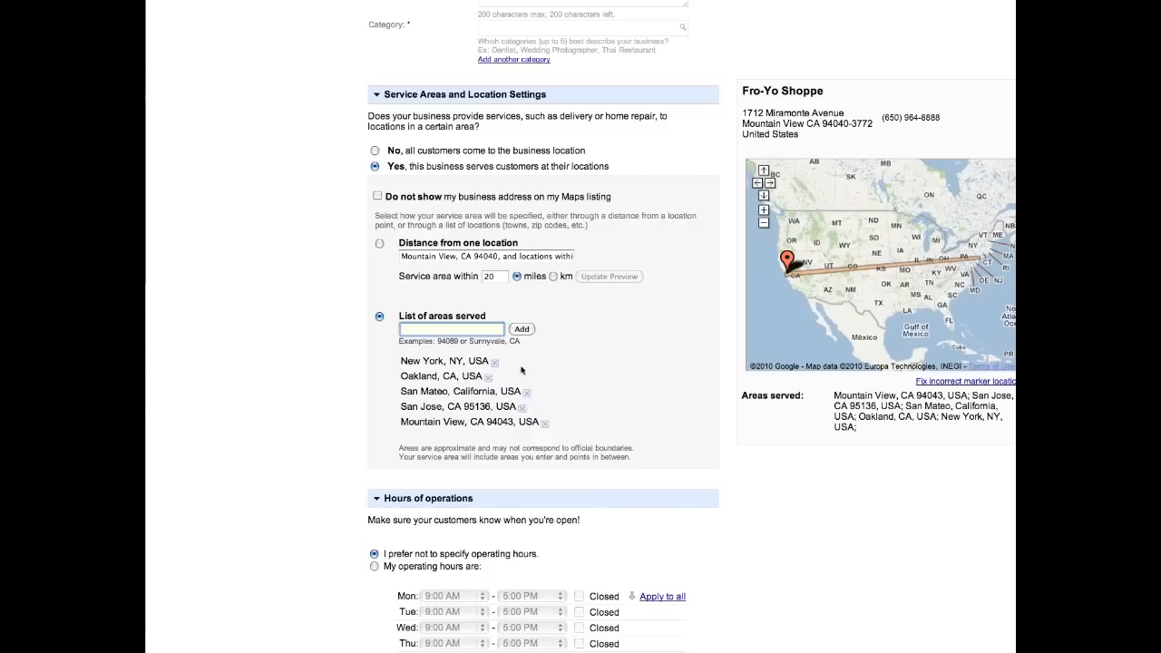
{"action": "left_click", "coordinate": [511, 361]}
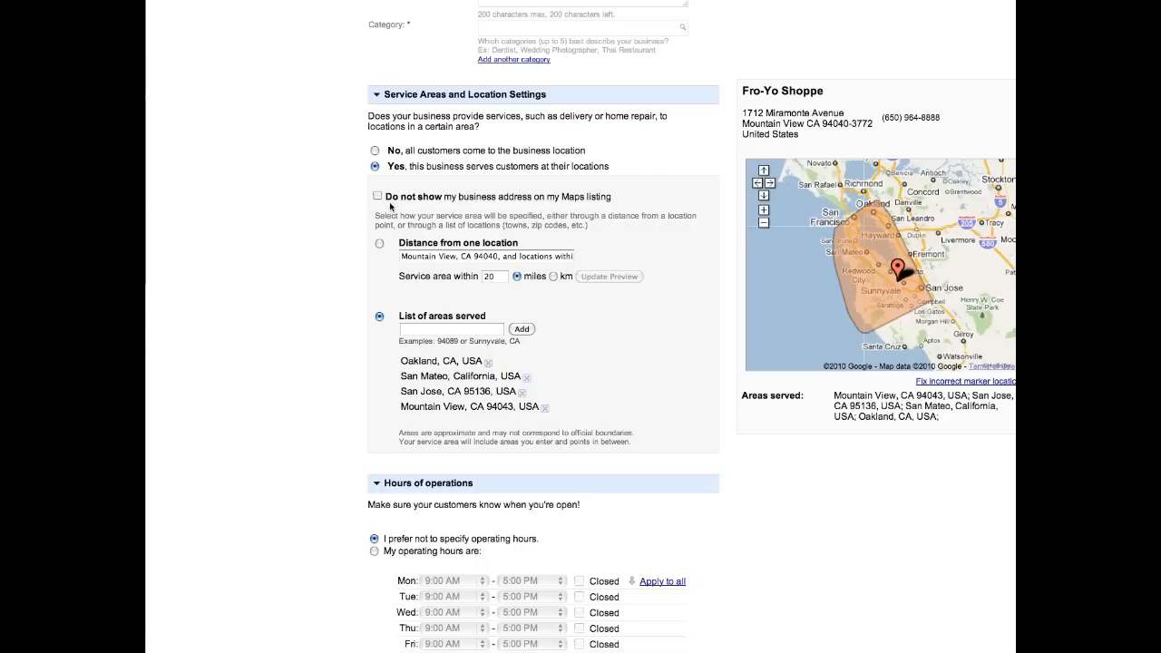
{"action": "mouse_move", "coordinate": [395, 243]}
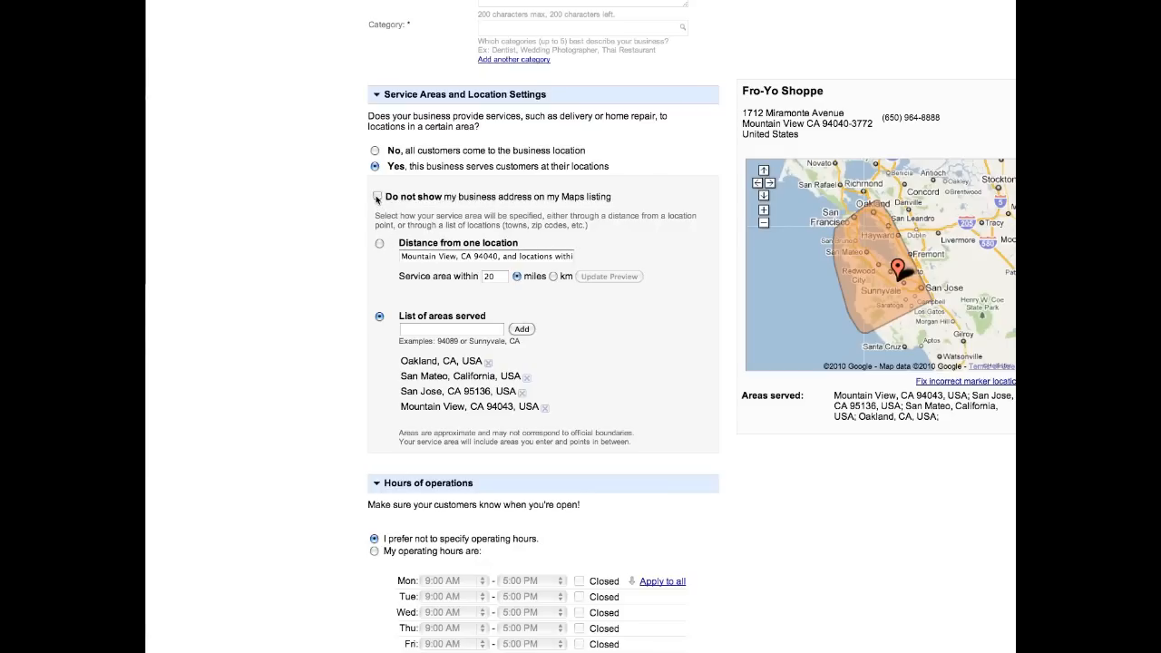
Step: Hide the business street address on the Maps listing and check the preview map
{"action": "left_click", "coordinate": [375, 196]}
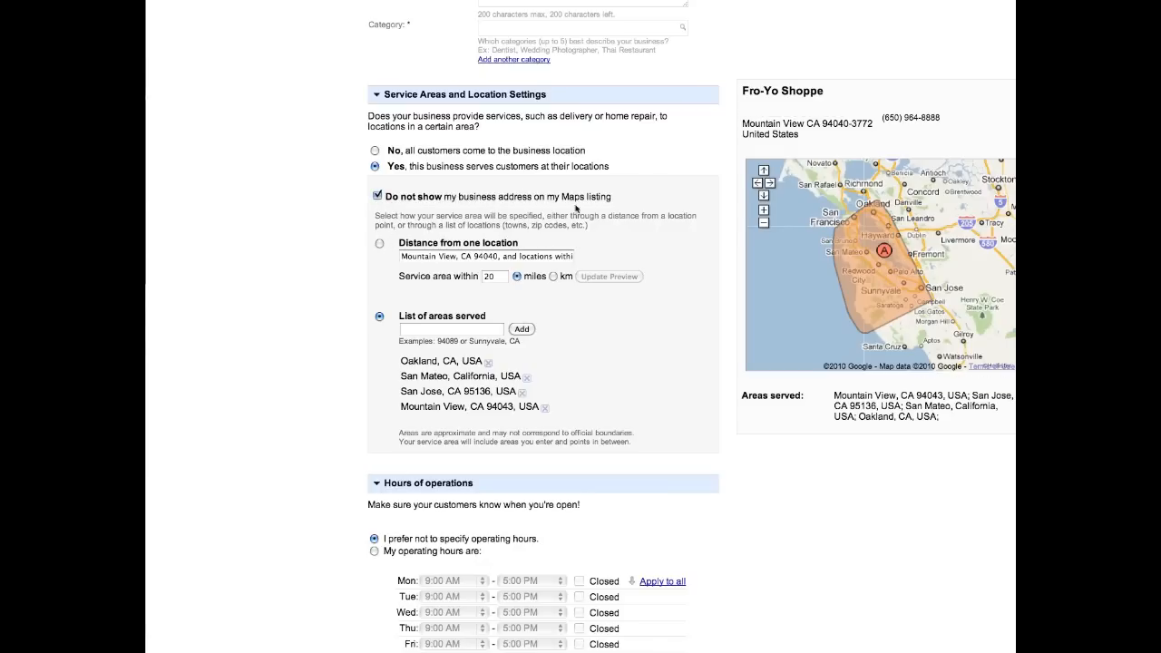
{"action": "left_click", "coordinate": [764, 185]}
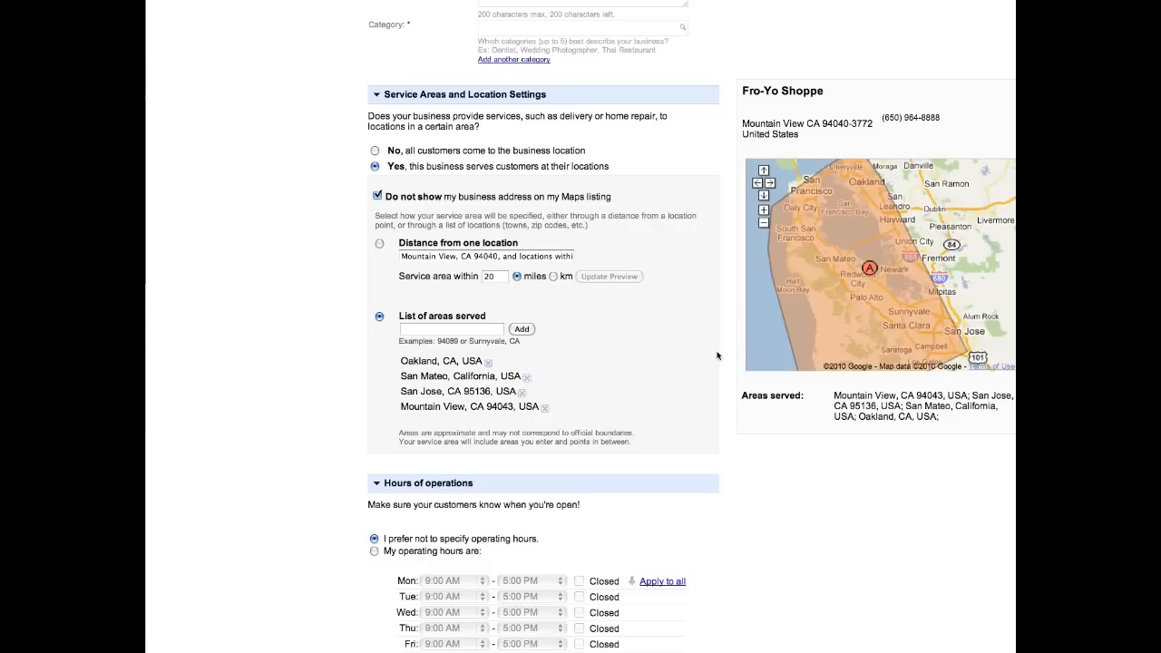
{"action": "mouse_move", "coordinate": [802, 312]}
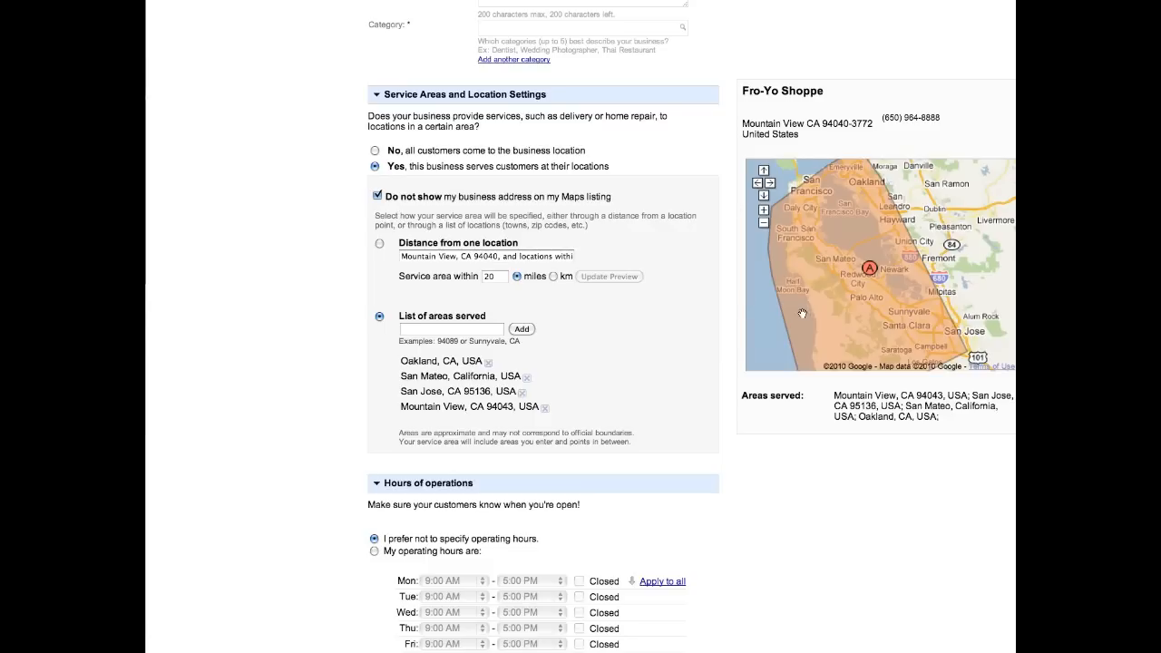